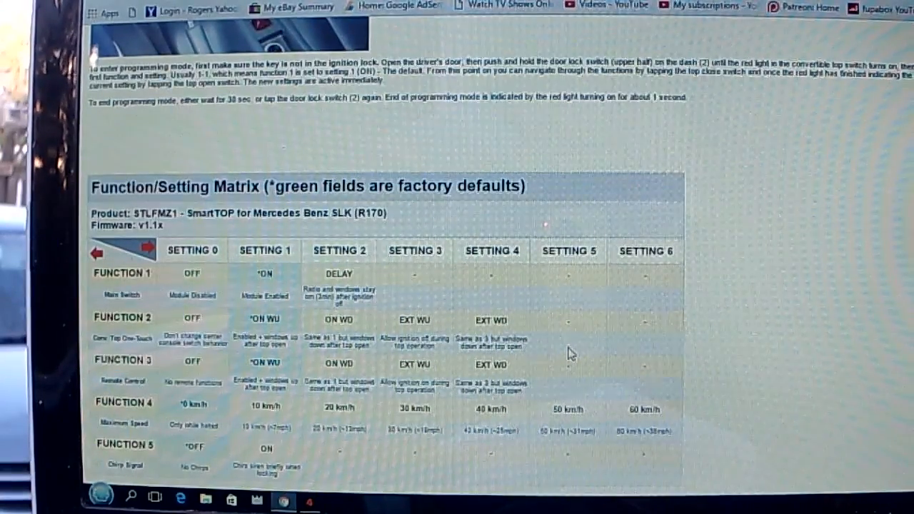
mouse_move(360, 449)
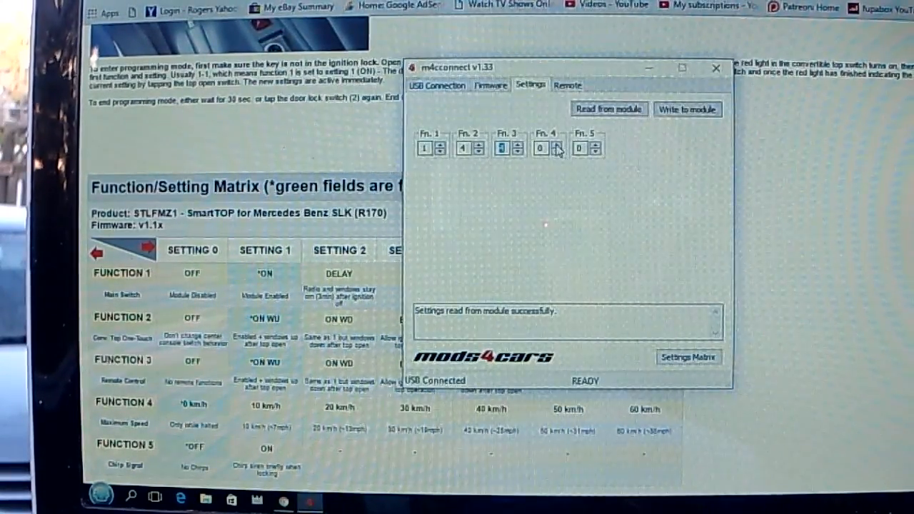
- Write functions 3, 4 and 5 with settings 4, 2 and 1 to the module
click(687, 108)
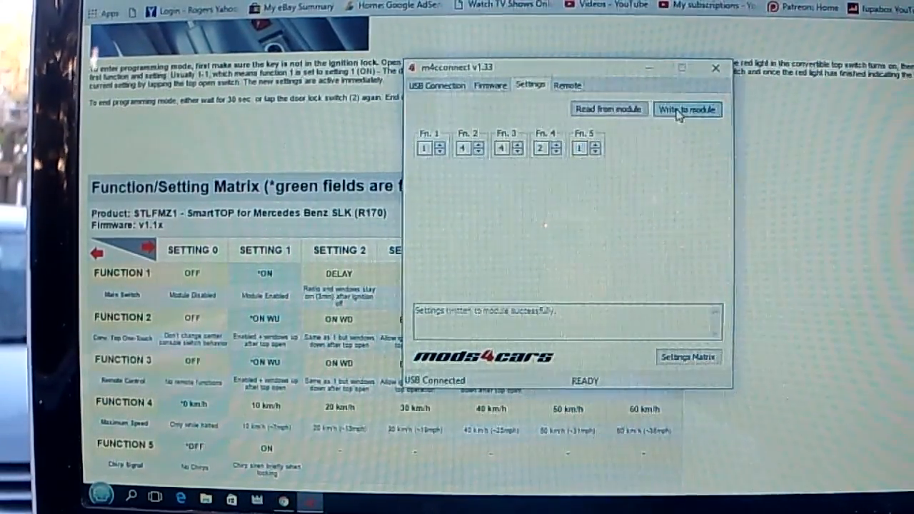